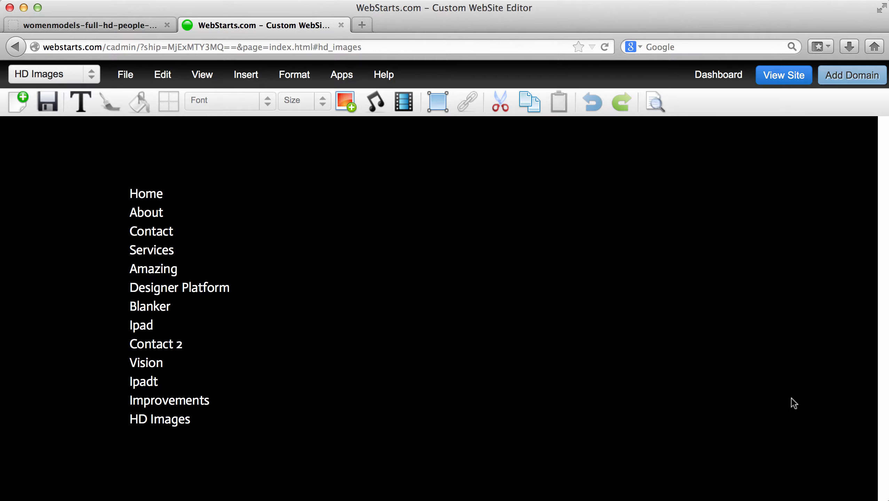
mouse_move(352, 124)
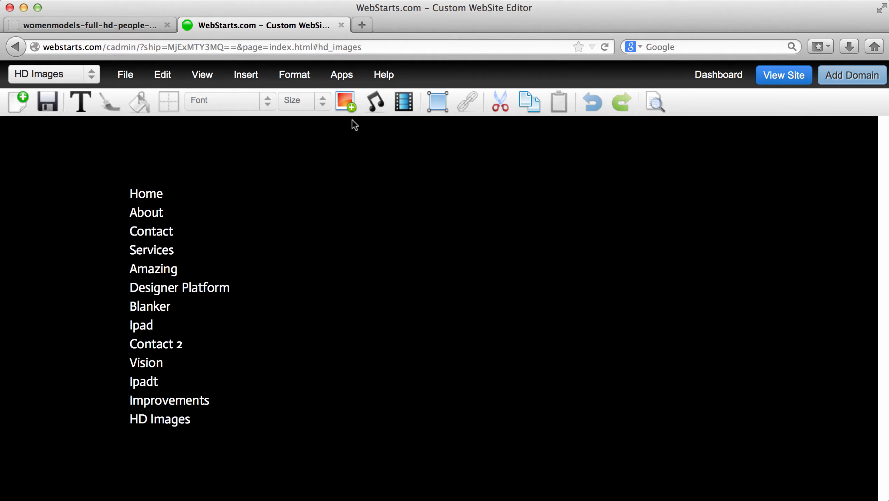
mouse_move(344, 101)
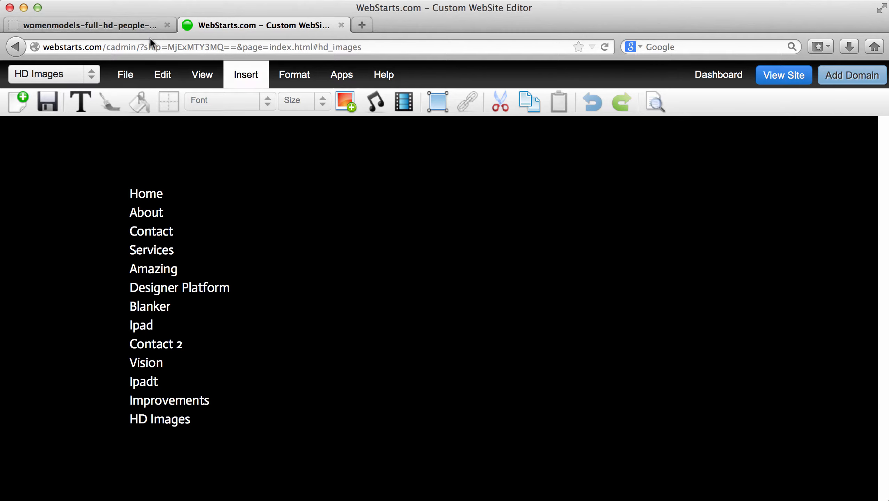
Check the original wallpaper's Page Info in Firefox: a 1600×1200 JPEG of about 413 KB
left_click(85, 25)
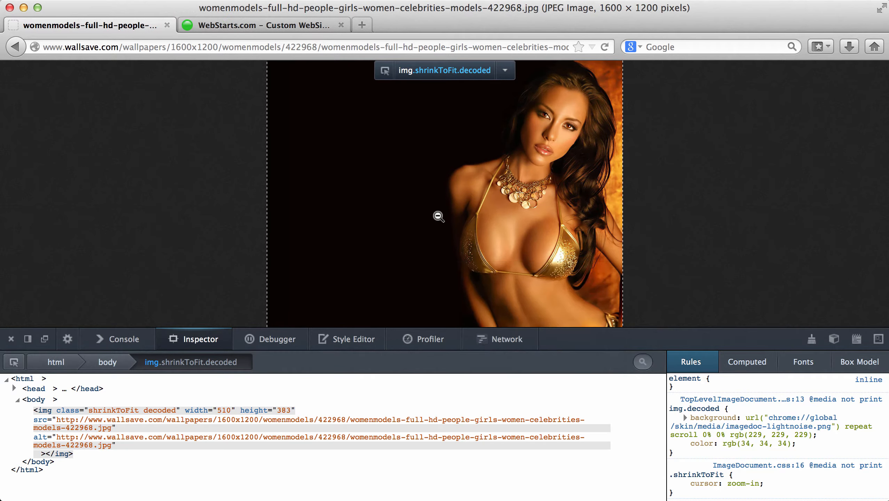
right_click(439, 217)
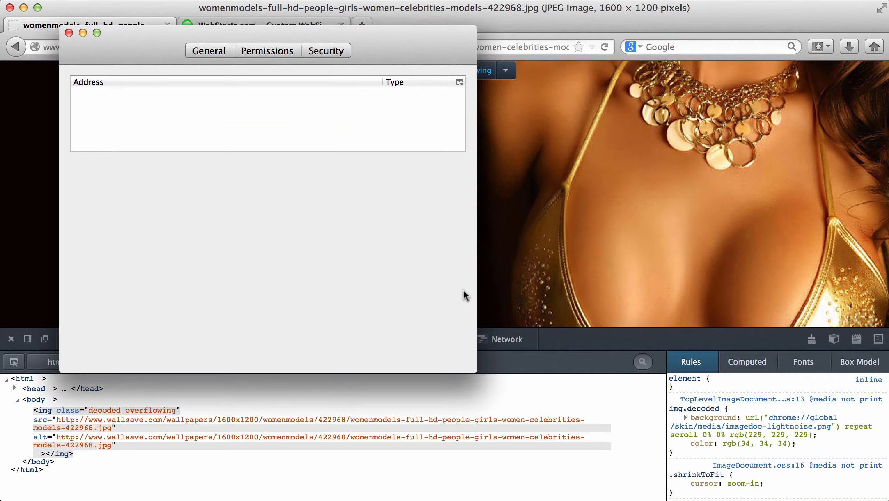
left_click(233, 50)
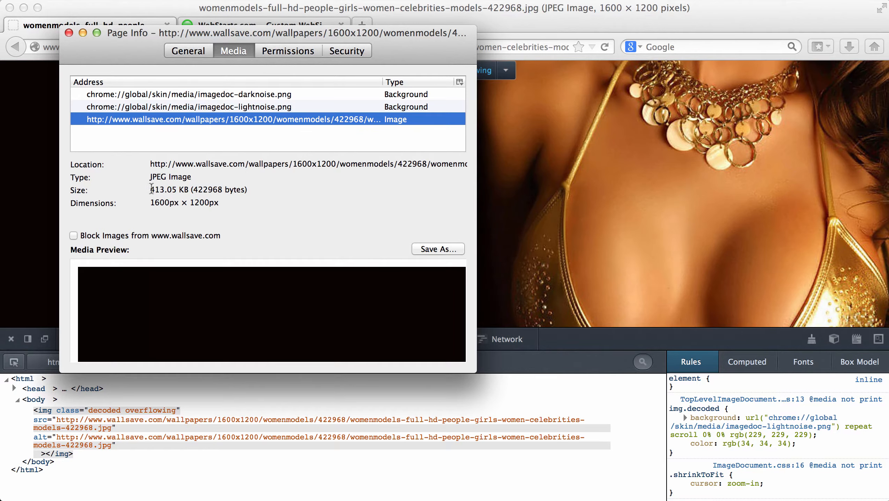
left_click(69, 32)
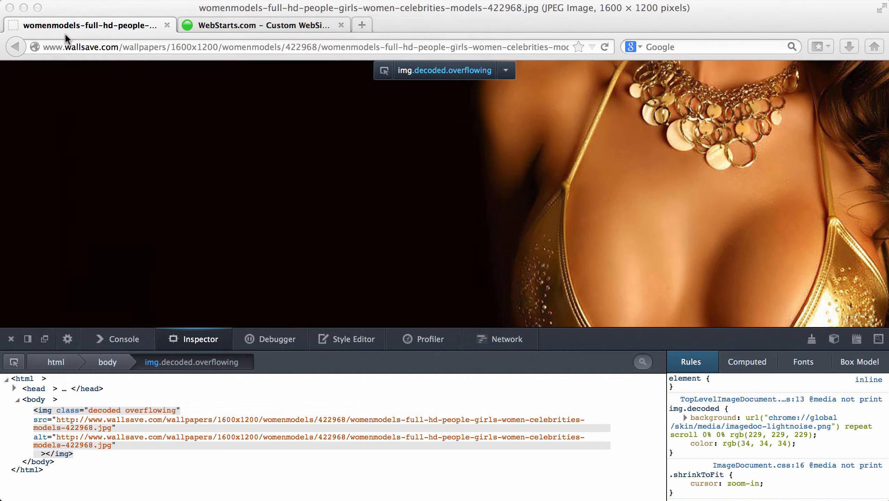
left_click(16, 47)
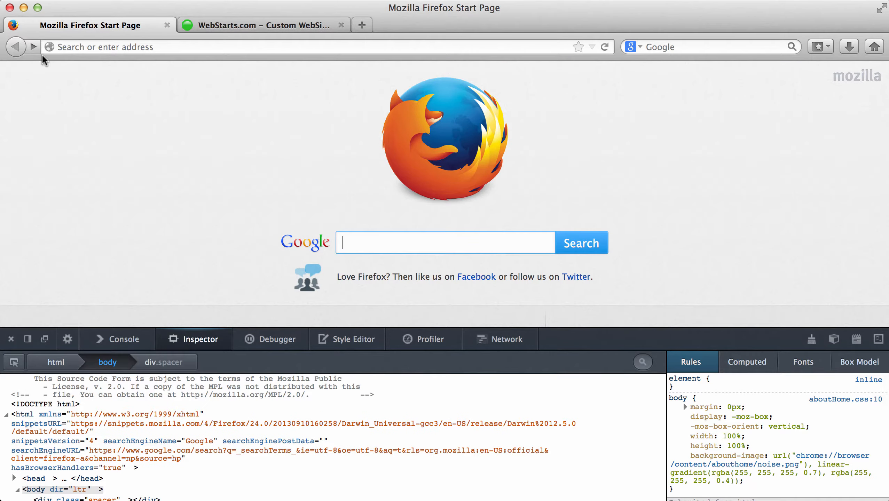
left_click(260, 25)
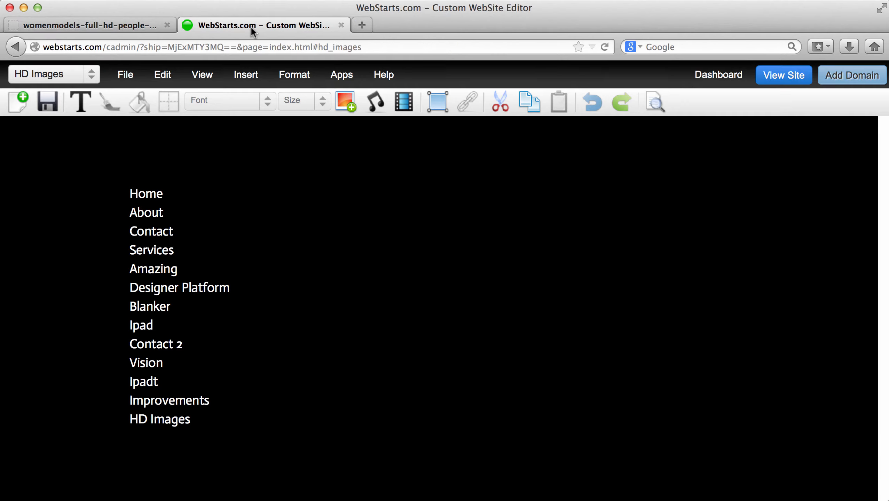
Insert the womenmodels wallpaper photo from File Manager onto the HD Images page and view the live site
left_click(344, 102)
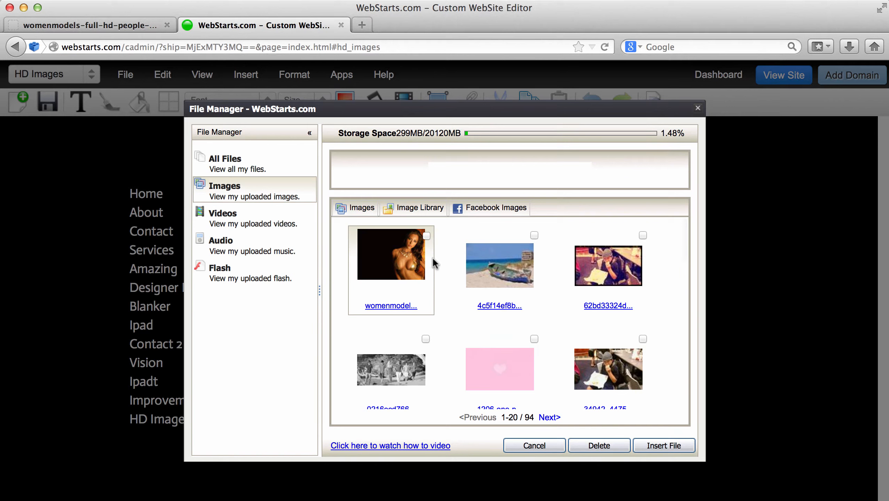
left_click(663, 445)
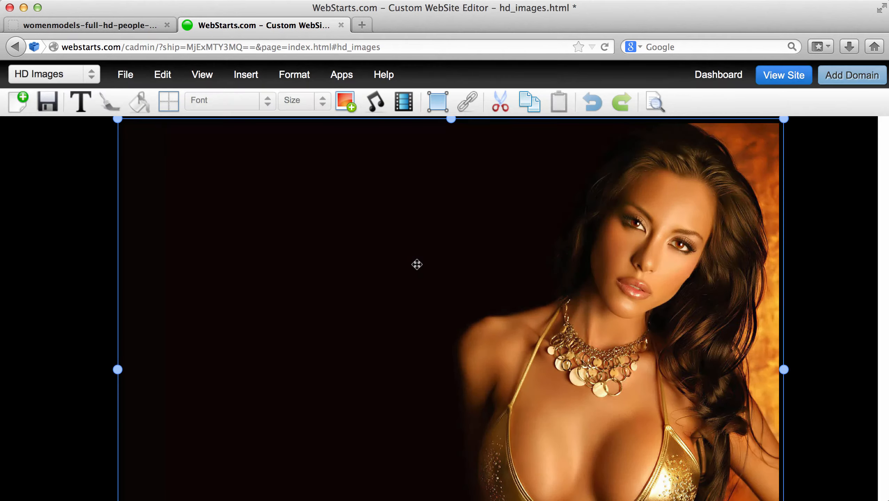
mouse_move(80, 102)
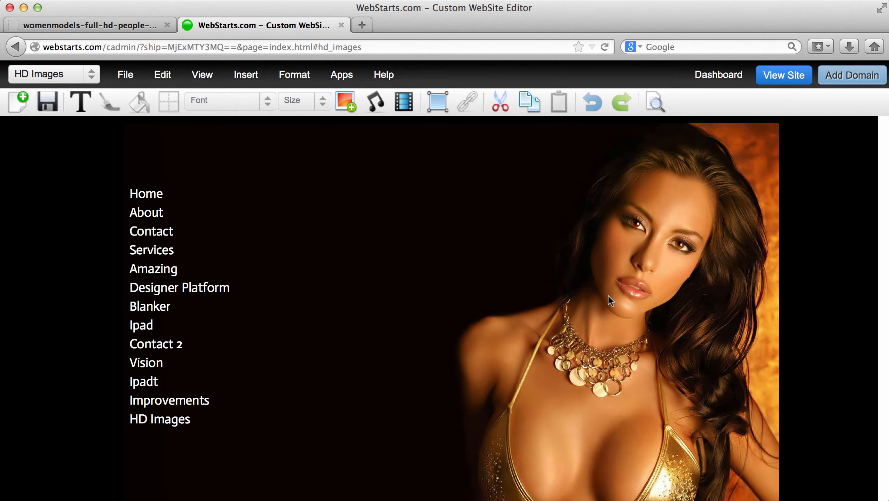
left_click(783, 74)
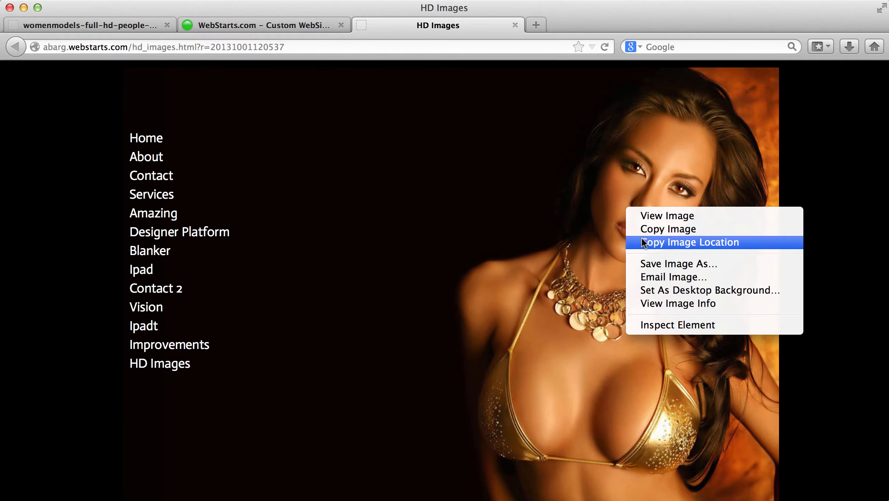
Read the live photo's Page Info (120.73 KB, 943×707), then close the live HD Images tab
left_click(677, 303)
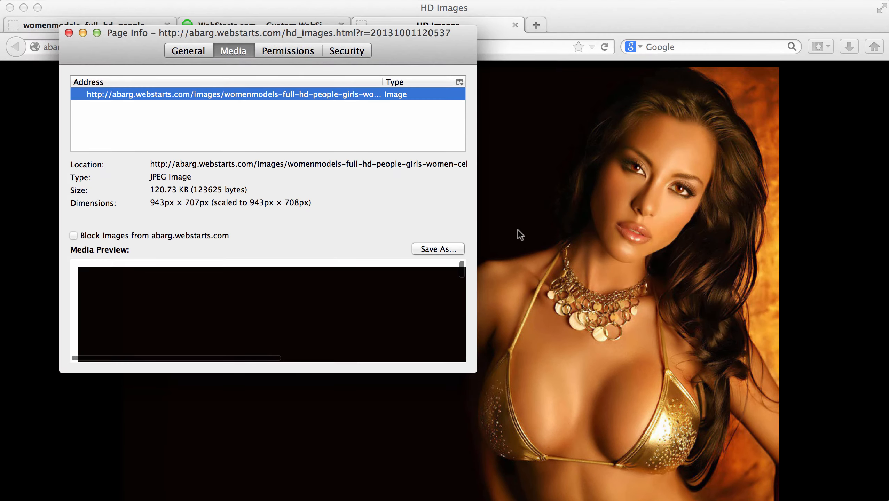
double_click(198, 189)
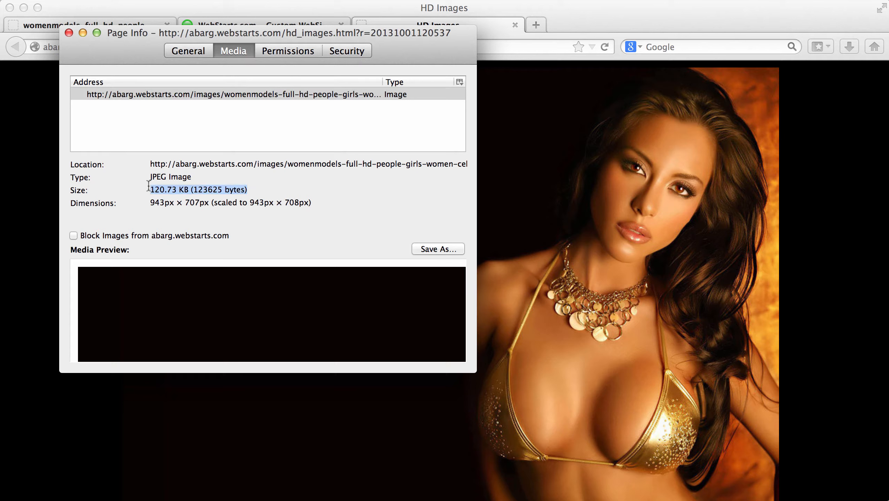
mouse_move(149, 185)
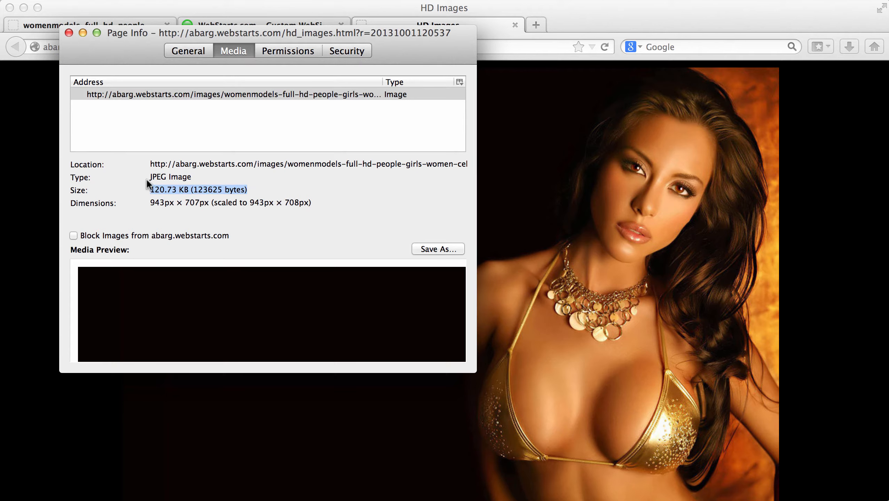
mouse_move(69, 36)
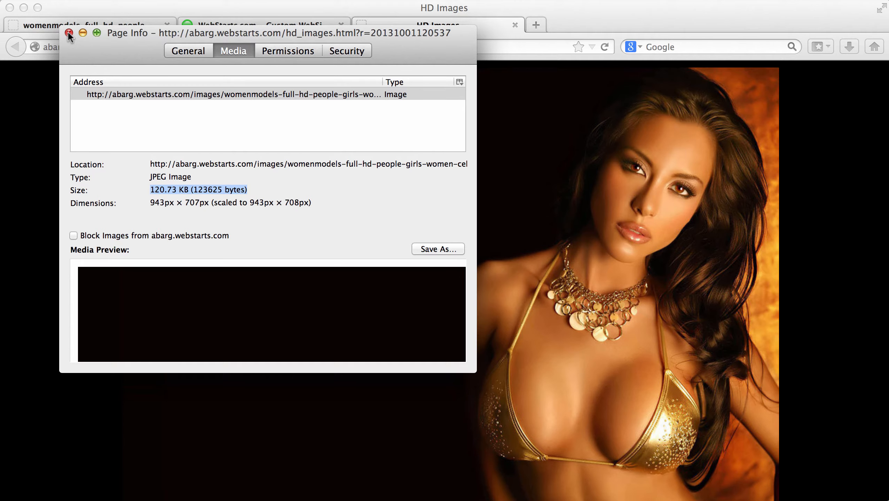
left_click(69, 32)
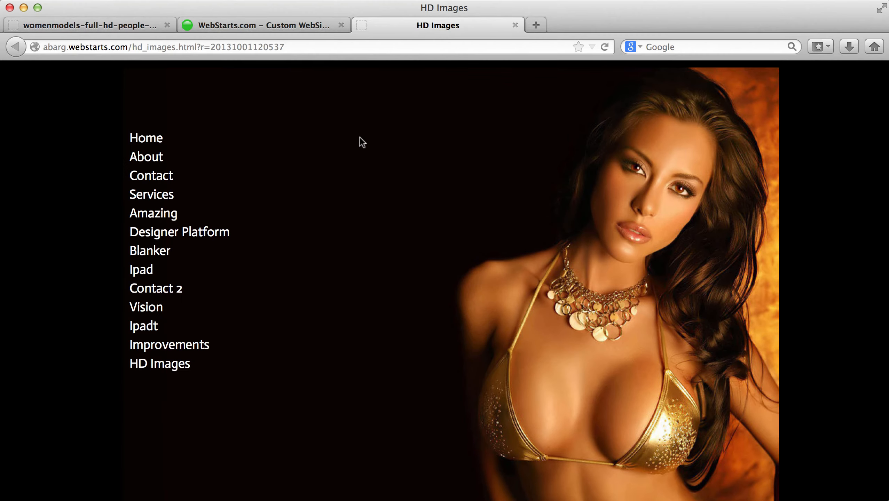
mouse_move(514, 25)
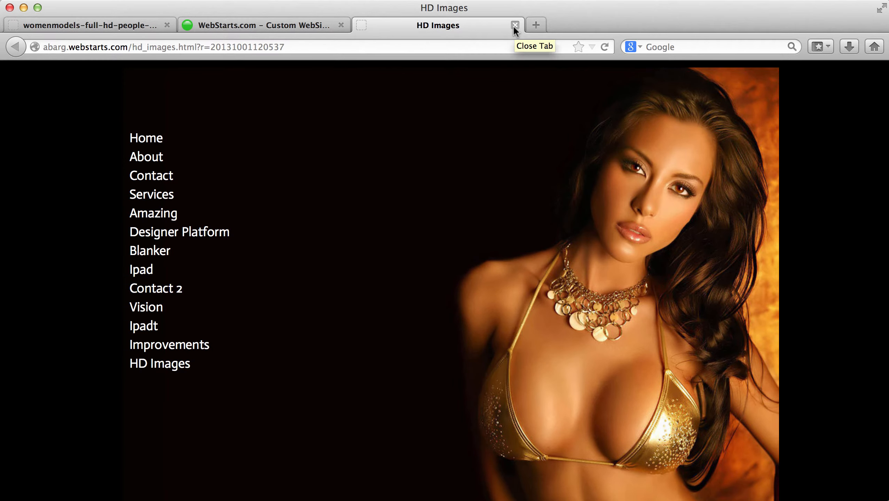
left_click(515, 25)
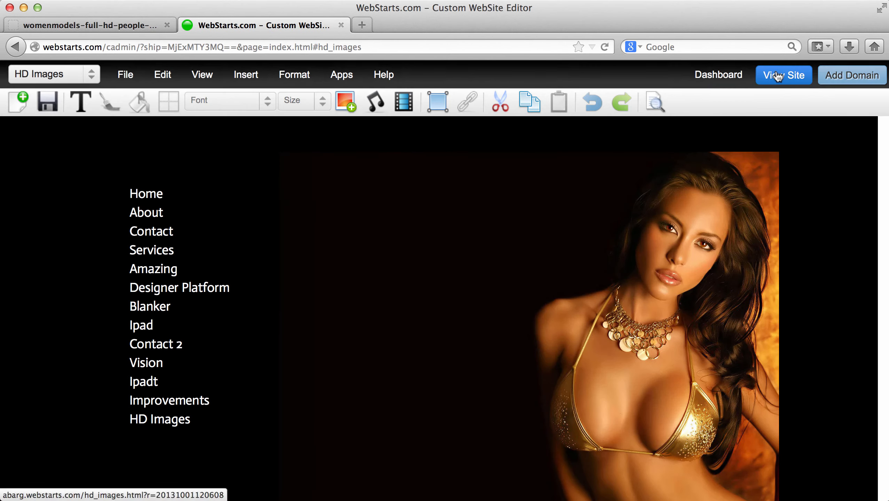
Bring up the context menu for the photo on the live HD Images page
right_click(669, 238)
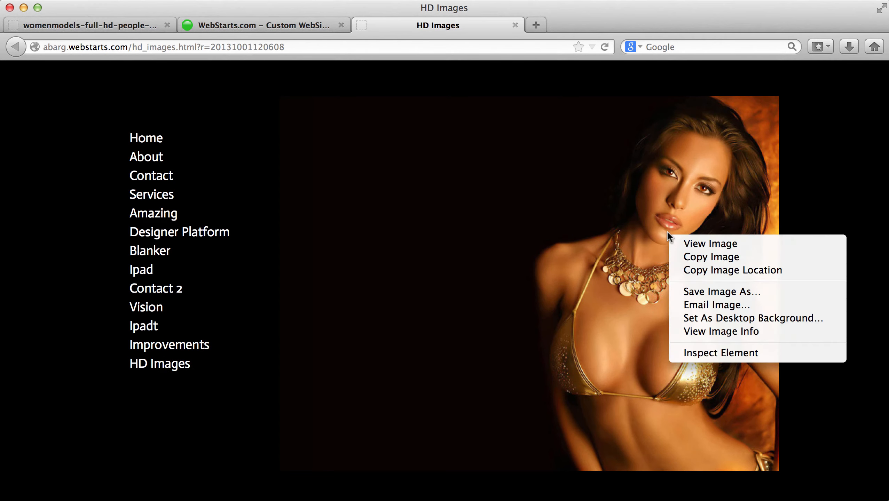
Read the live photo's Page Info, showing 80.77 KB at 718×539, and close the window
left_click(720, 331)
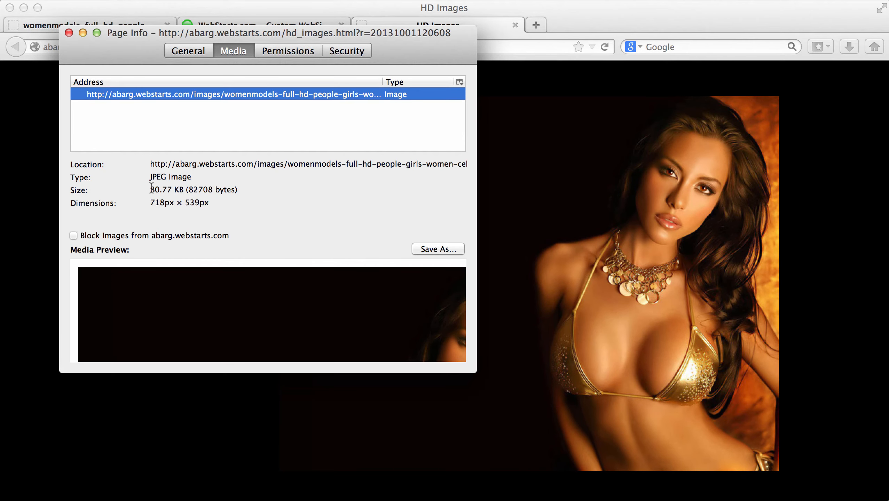
double_click(193, 190)
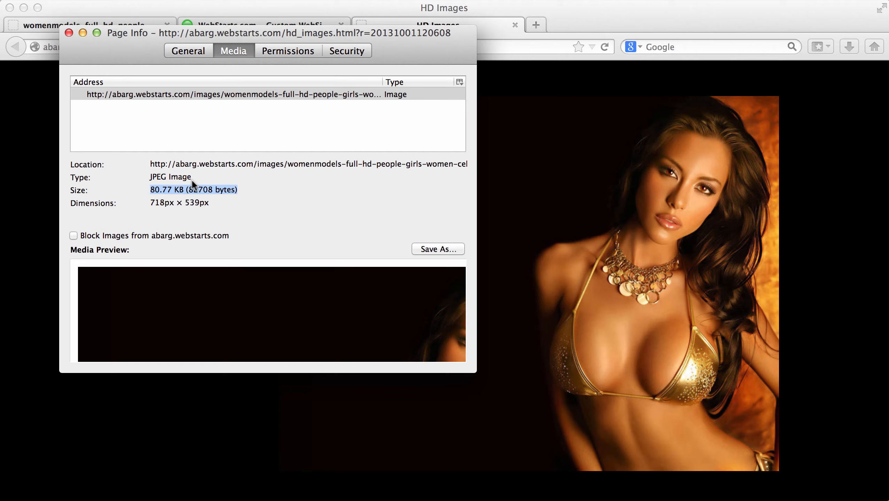
mouse_move(92, 52)
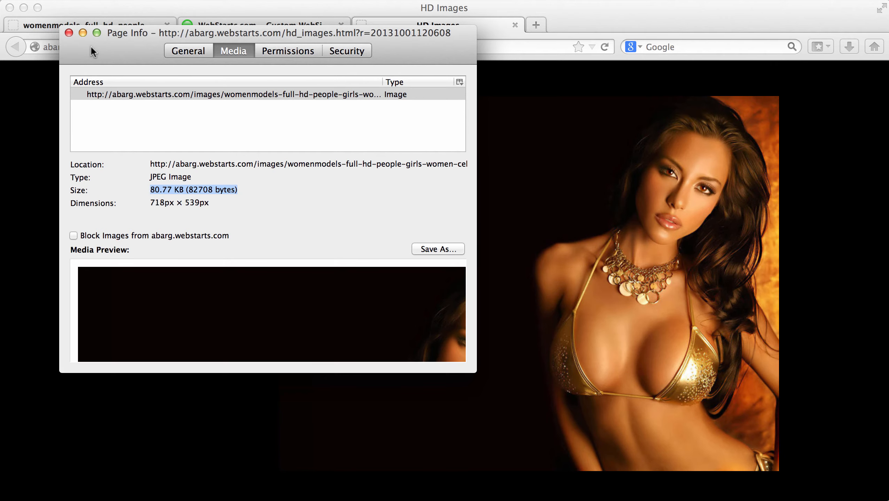
left_click(70, 32)
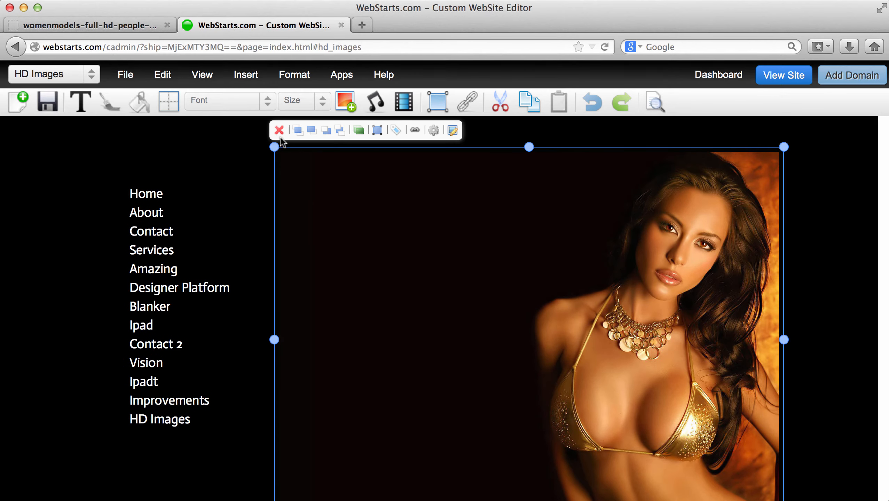
Delete the photo, reinsert the portrait image from the uploaded library, and save the HD Images page
left_click(279, 130)
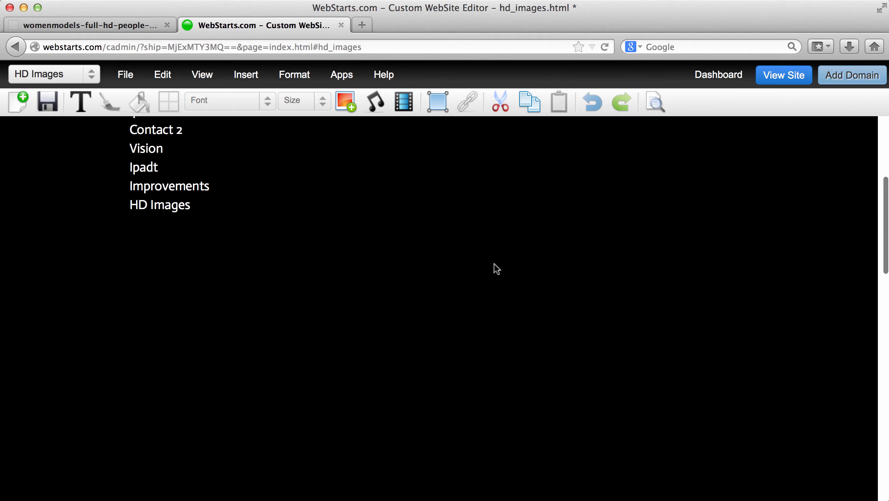
scroll("up", 3)
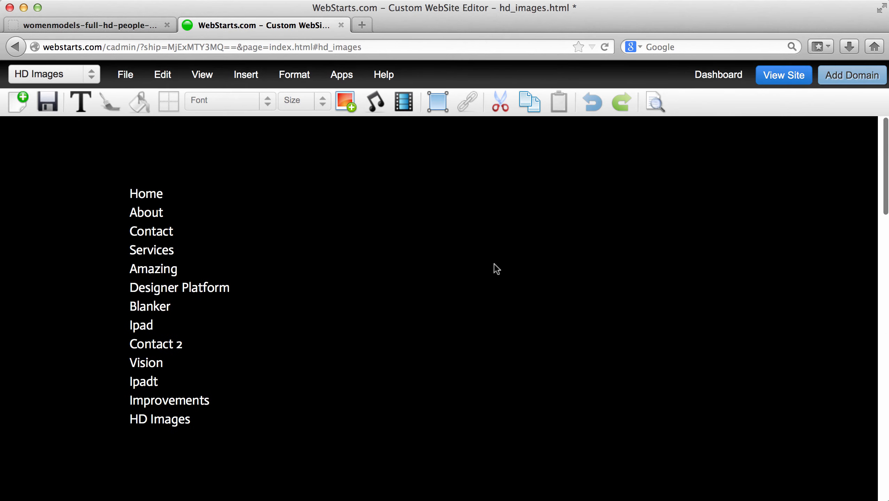
left_click(344, 101)
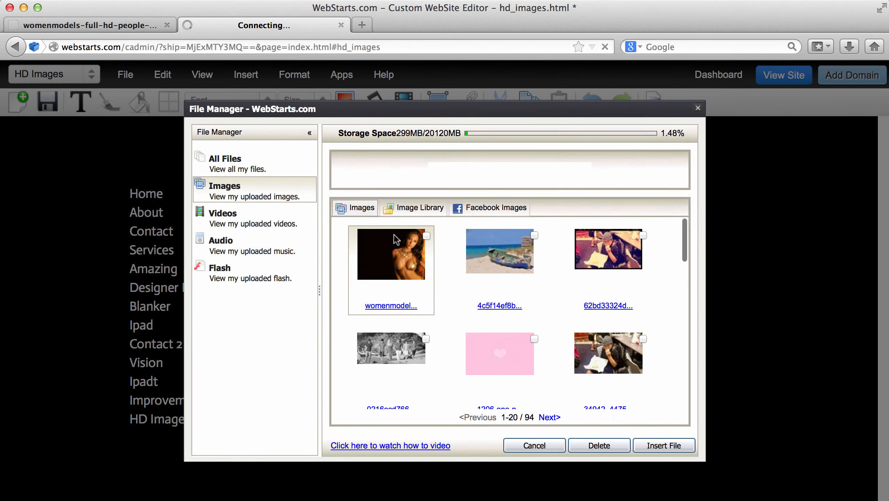
left_click(664, 445)
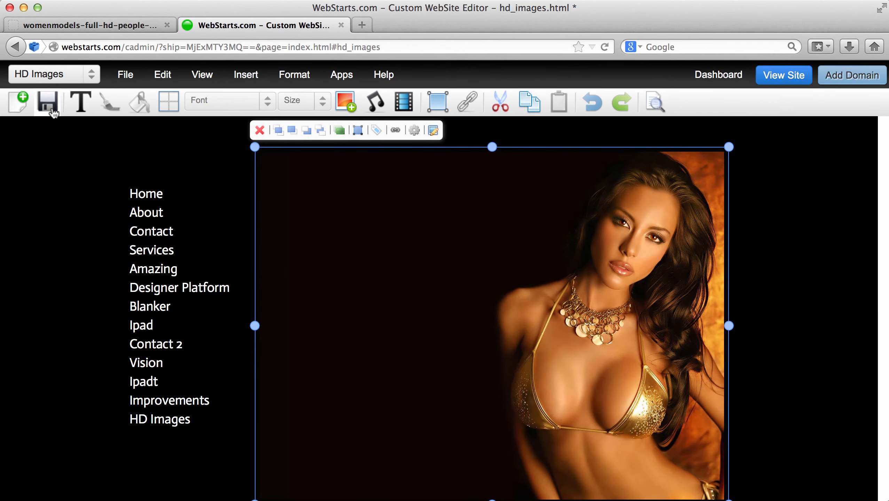
left_click(46, 102)
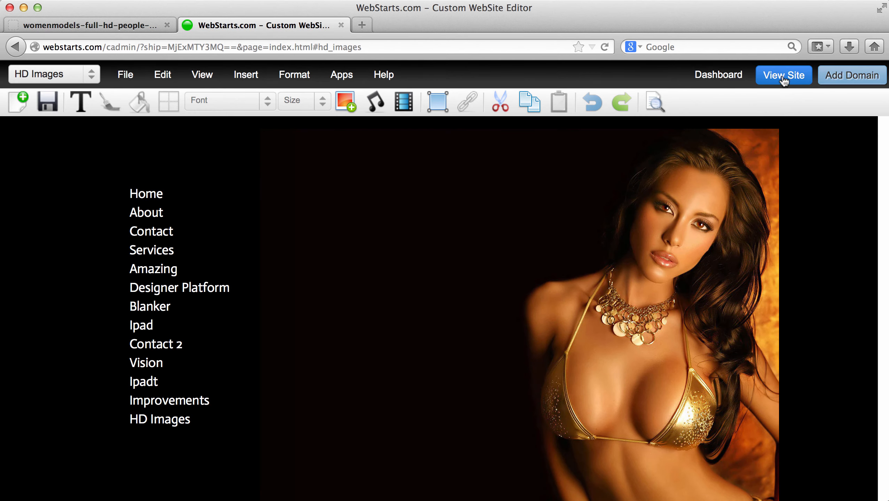
Check the republished photo's Page Info on the live page: 746×560, 85.22 KB
left_click(783, 75)
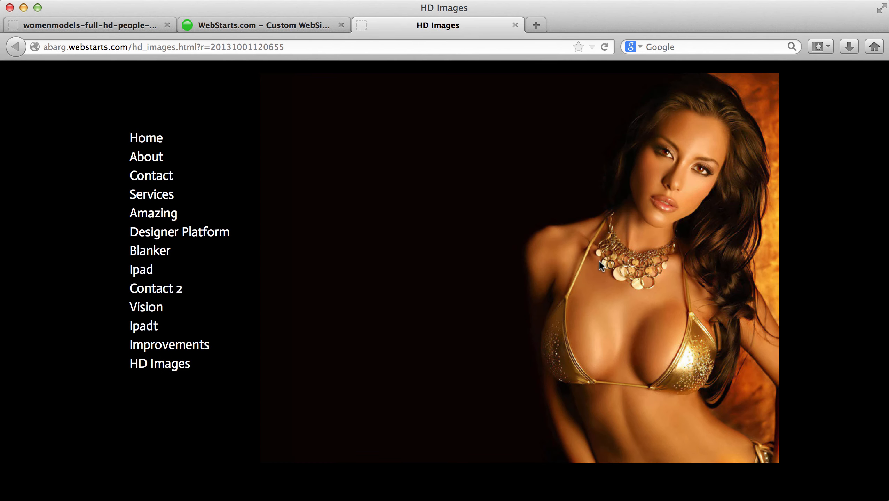
right_click(601, 266)
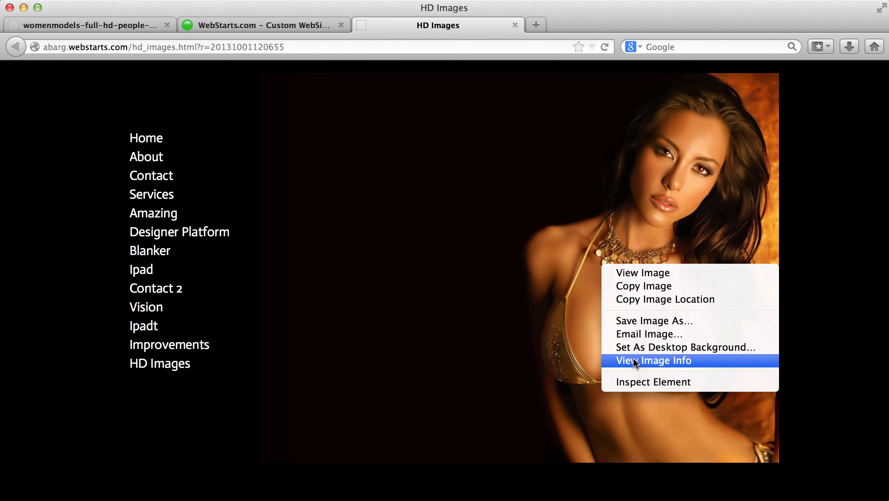
left_click(653, 360)
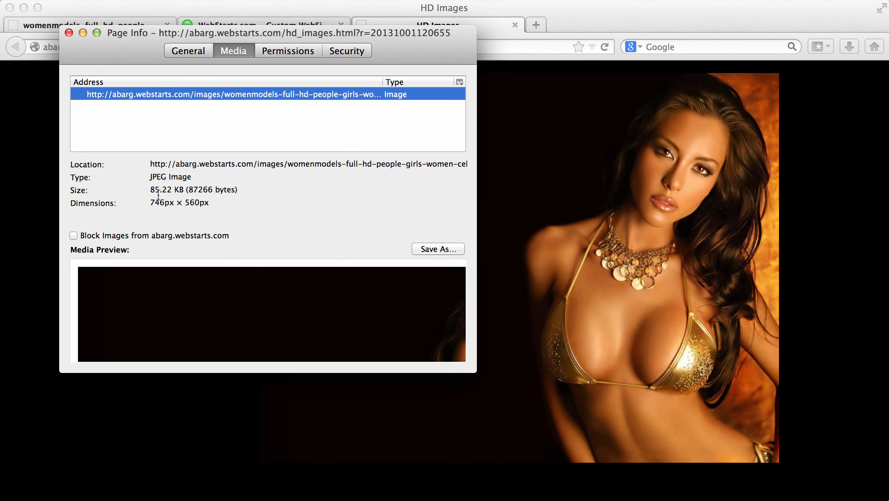
double_click(193, 189)
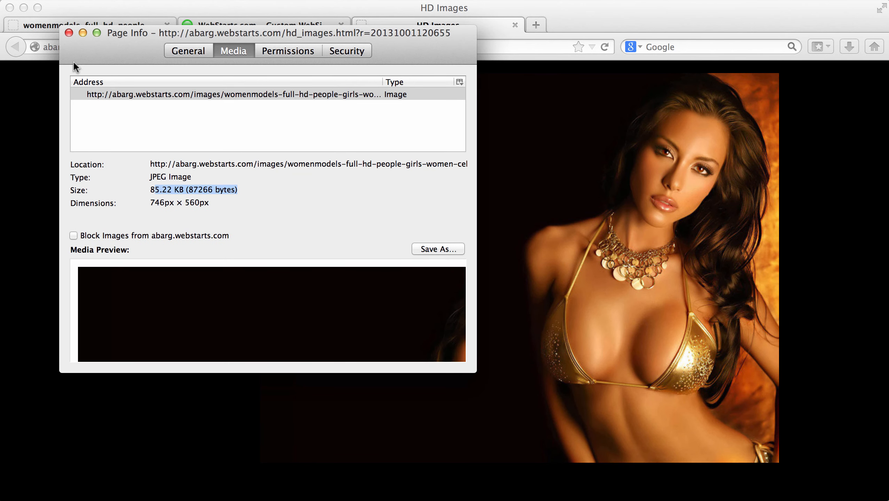
left_click(69, 32)
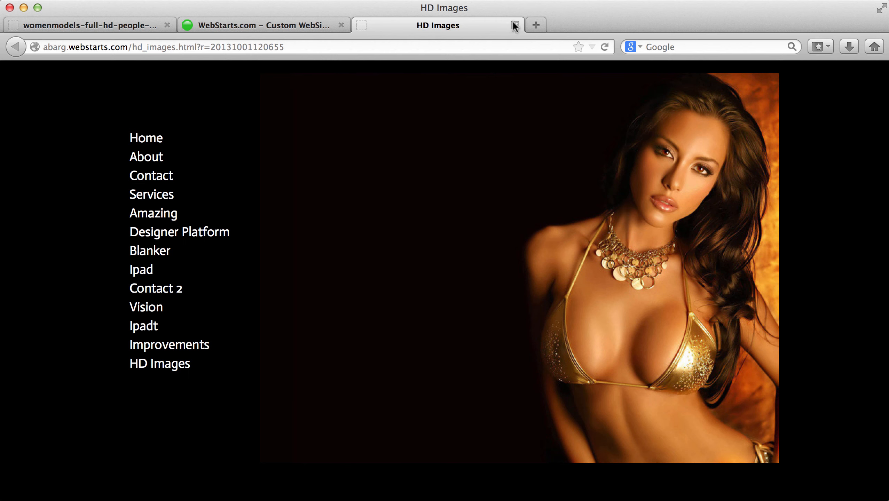
mouse_move(514, 26)
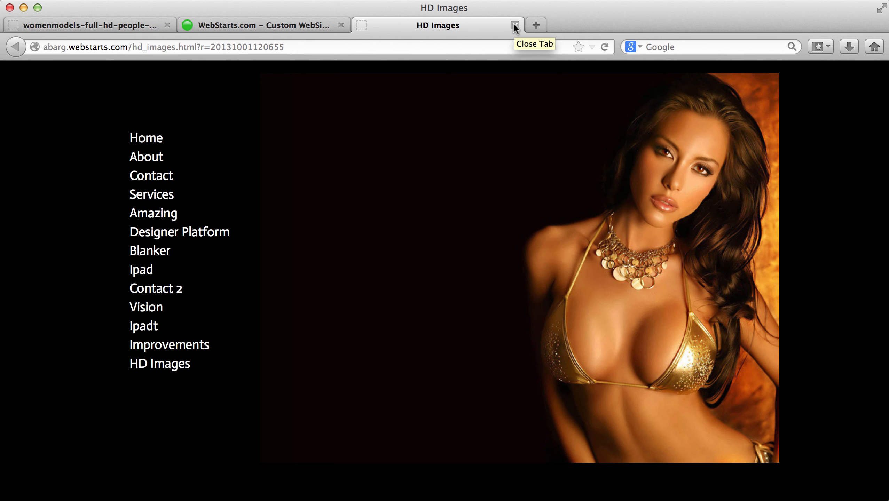
mouse_move(596, 18)
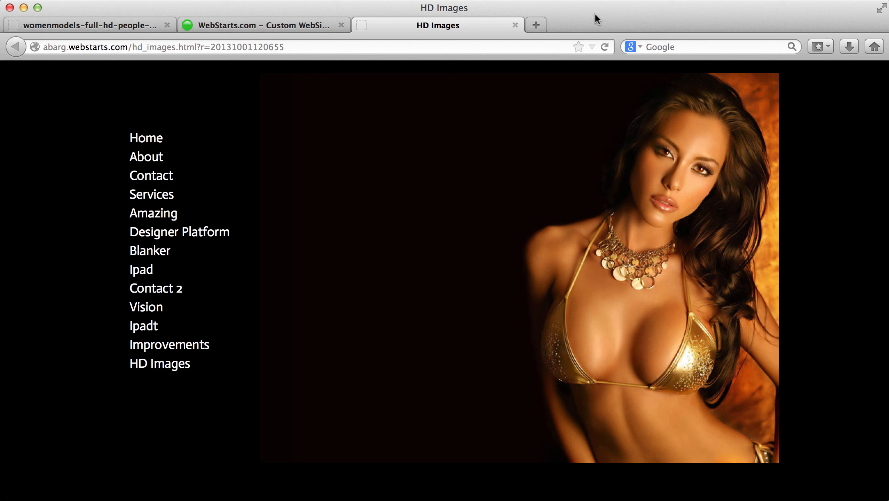